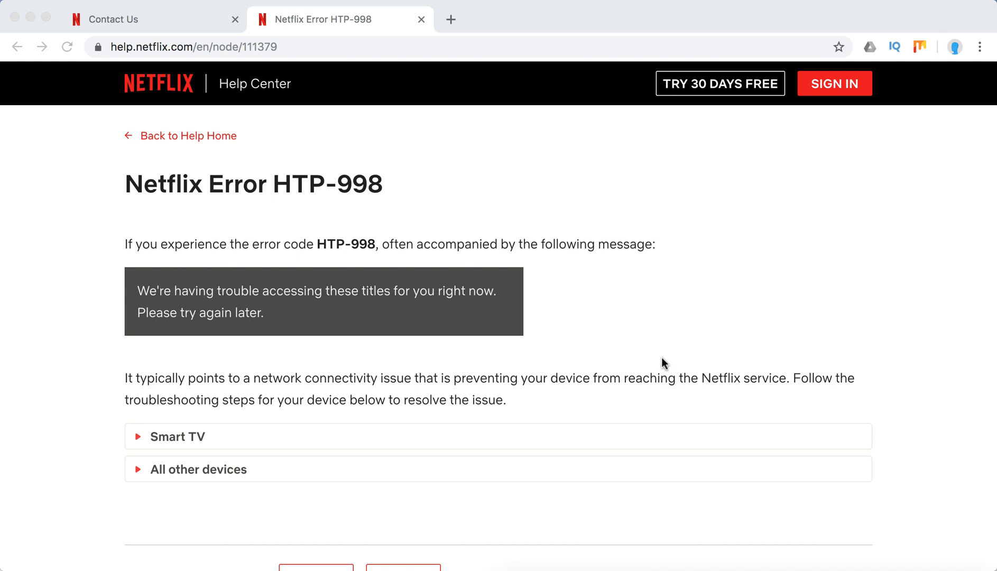
mouse_move(382, 236)
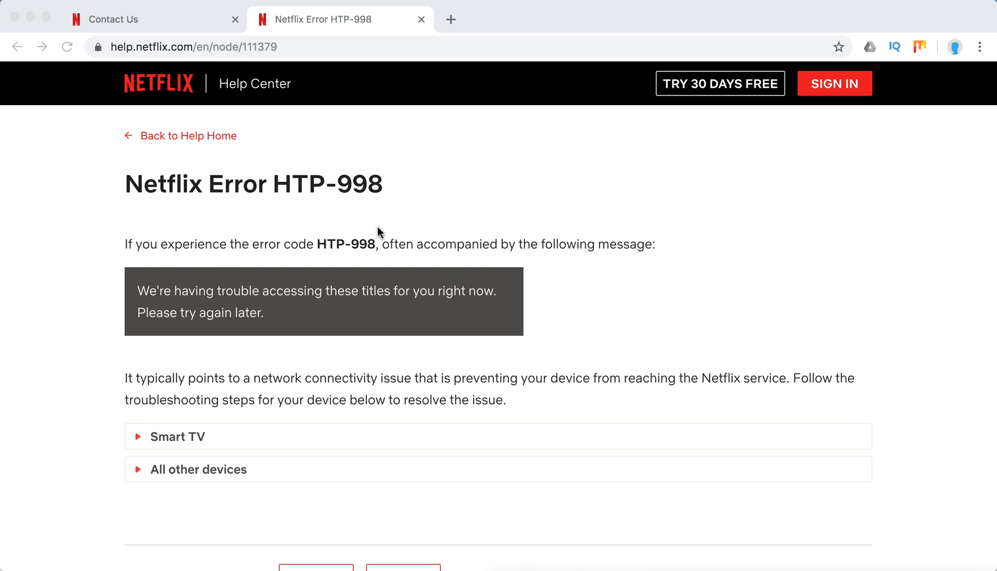
mouse_move(295, 256)
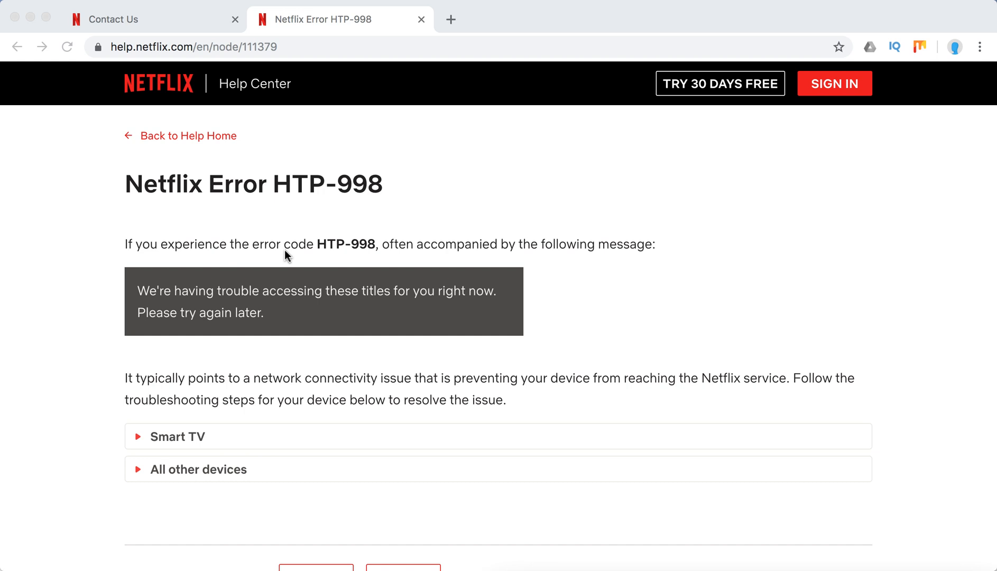
mouse_move(170, 371)
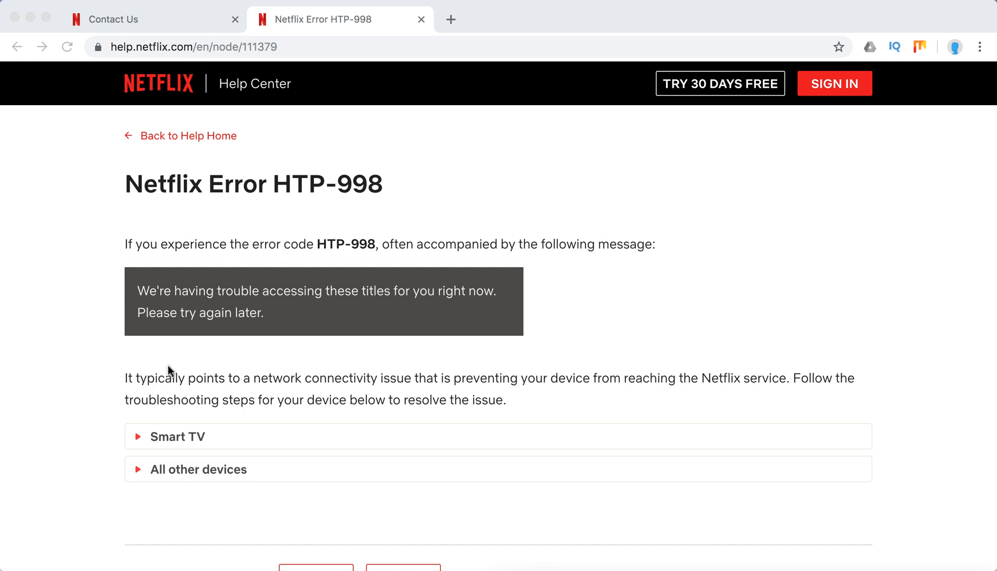
mouse_move(164, 440)
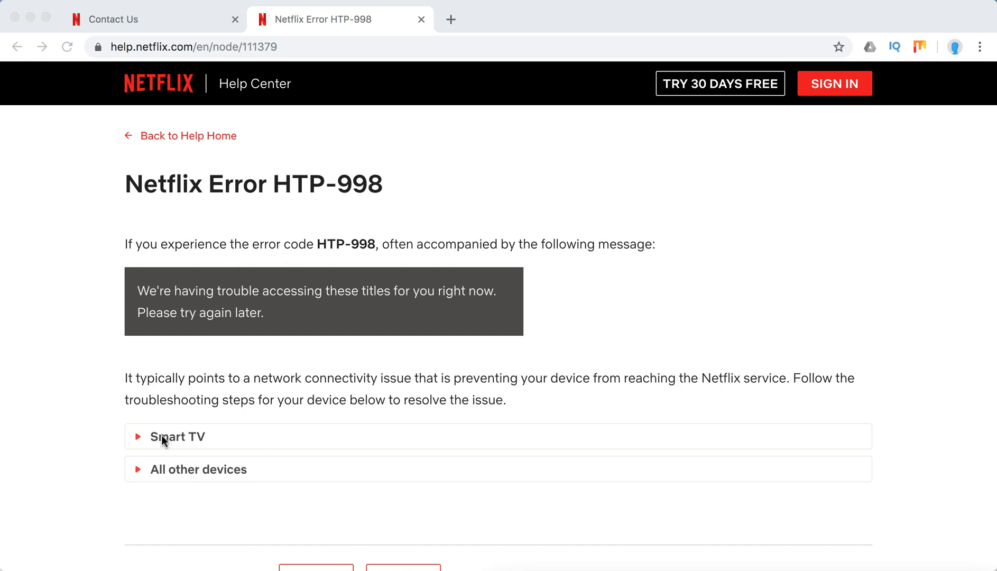
Expand the Smart TV section with its restart smart TV and restart home network steps.
click(177, 436)
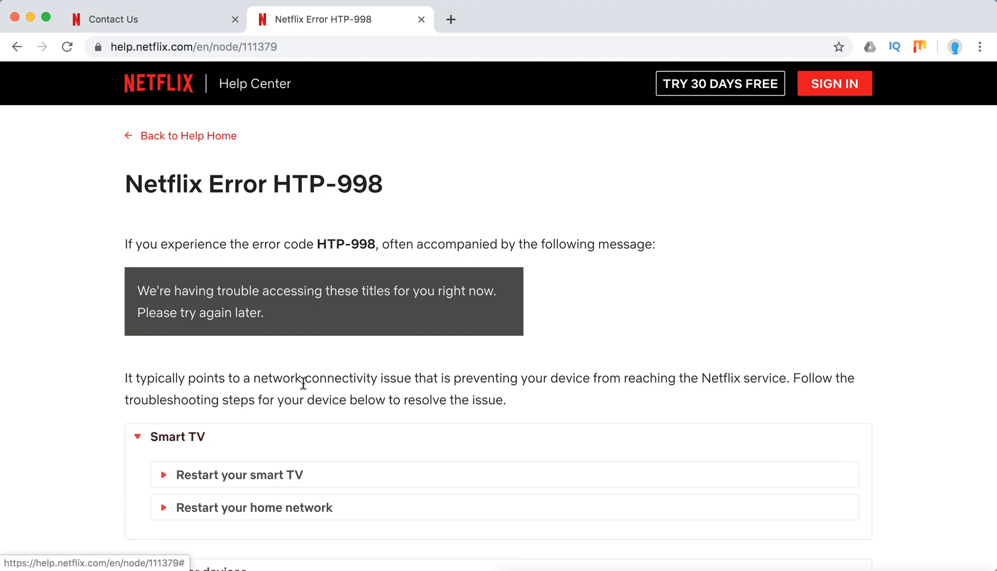
click(239, 474)
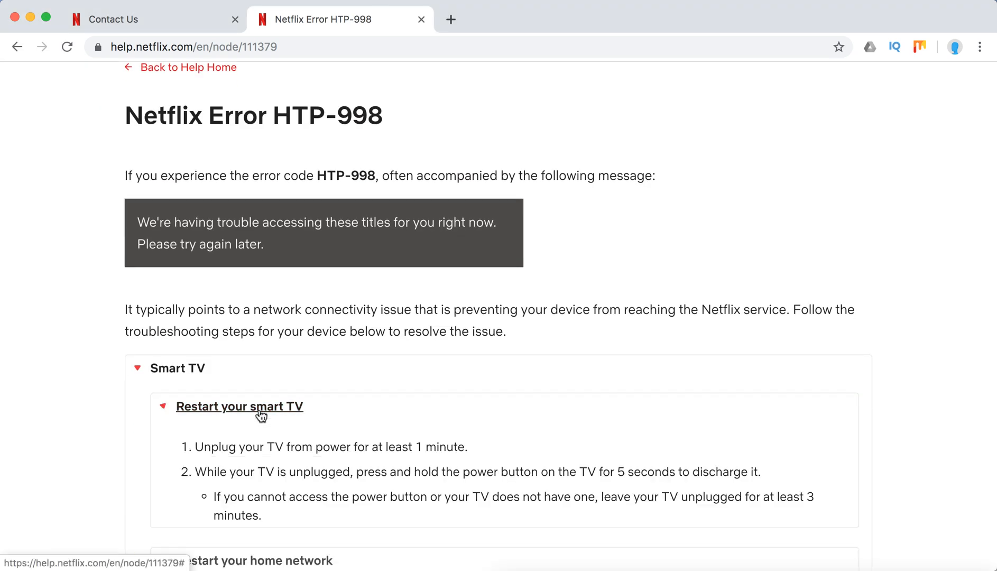
scroll(down, 3)
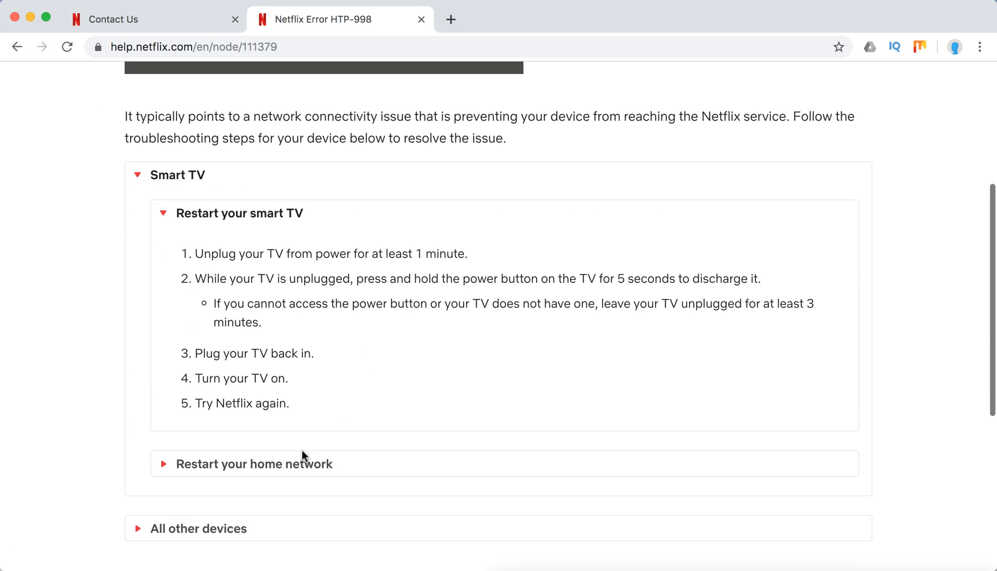
click(253, 464)
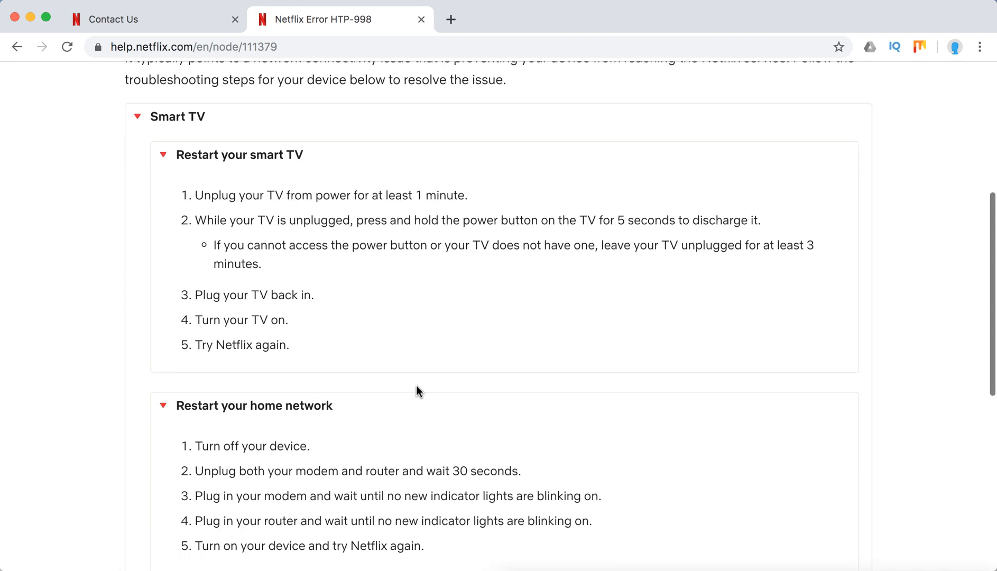
Expand All other devices and follow its contact customer service link.
scroll(down, 3)
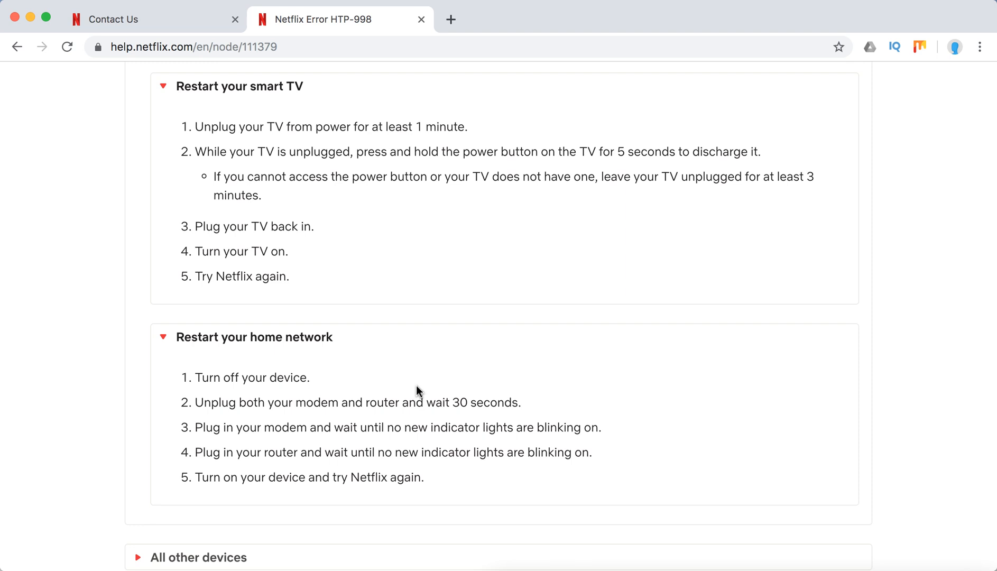
scroll(down, 3)
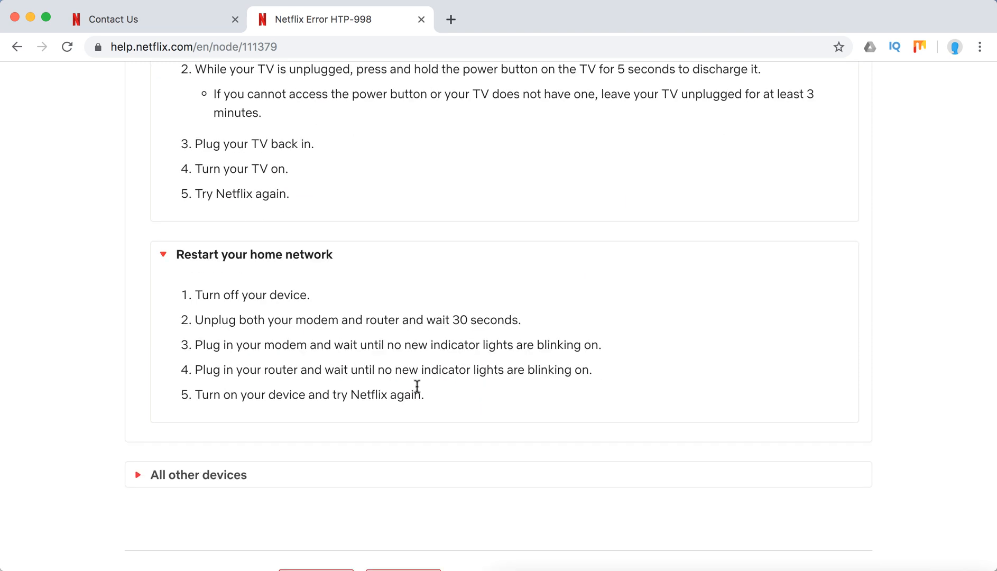
scroll(up, 3)
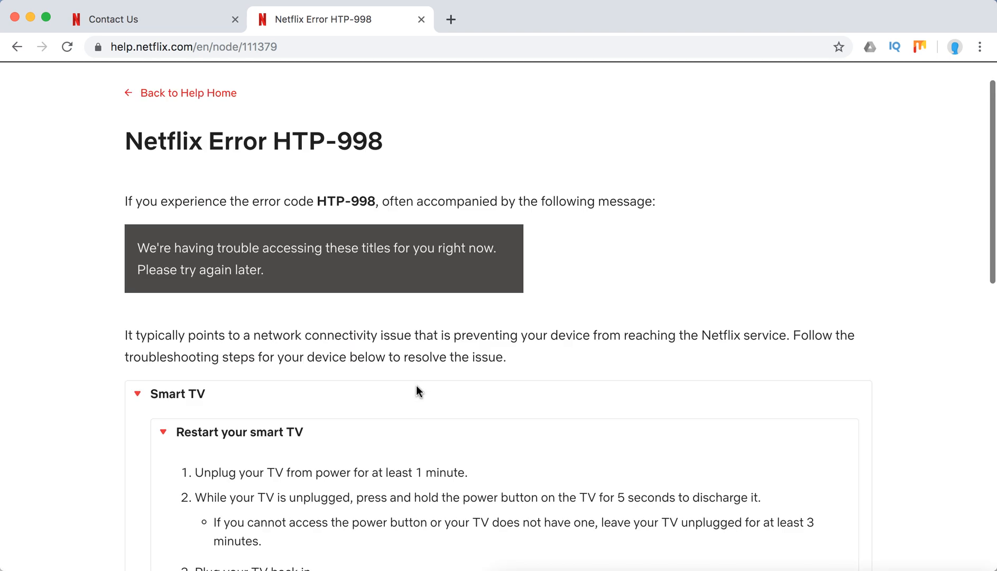
scroll(down, 3)
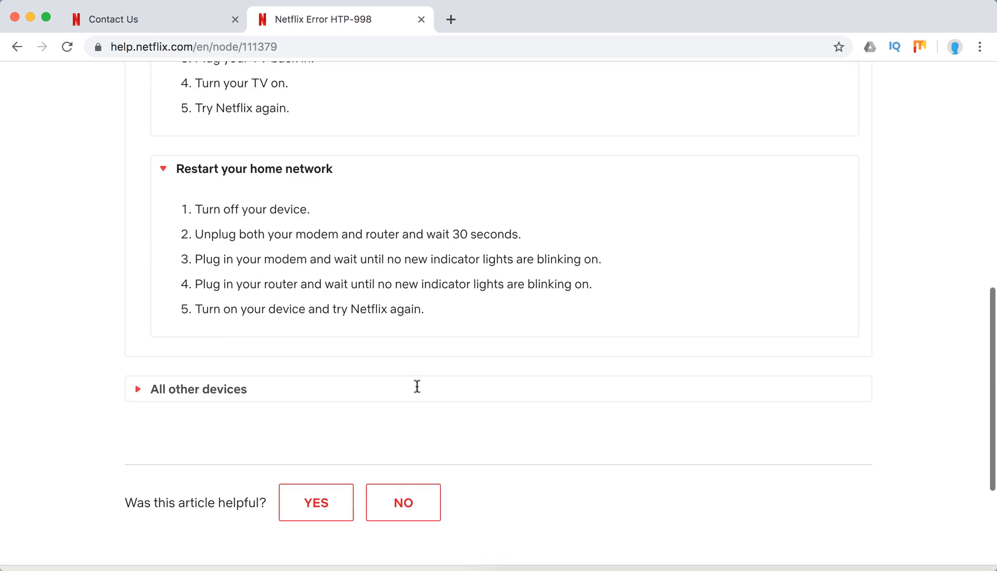
click(197, 389)
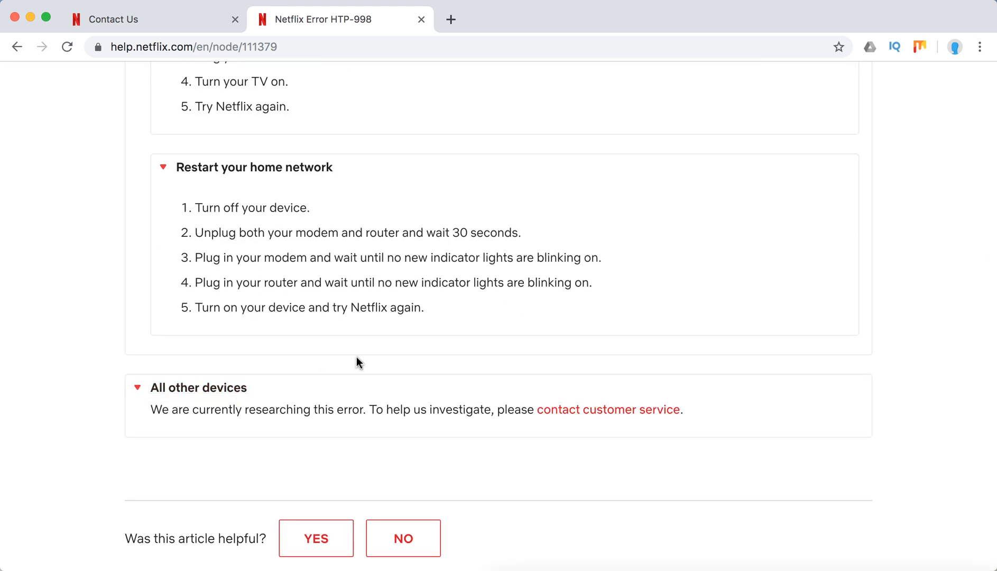
click(608, 409)
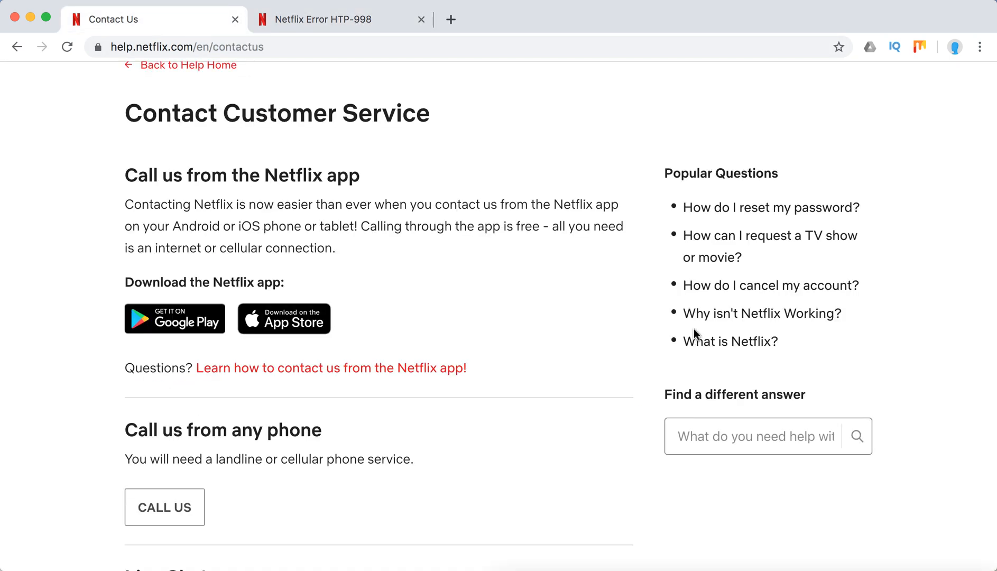
mouse_move(558, 295)
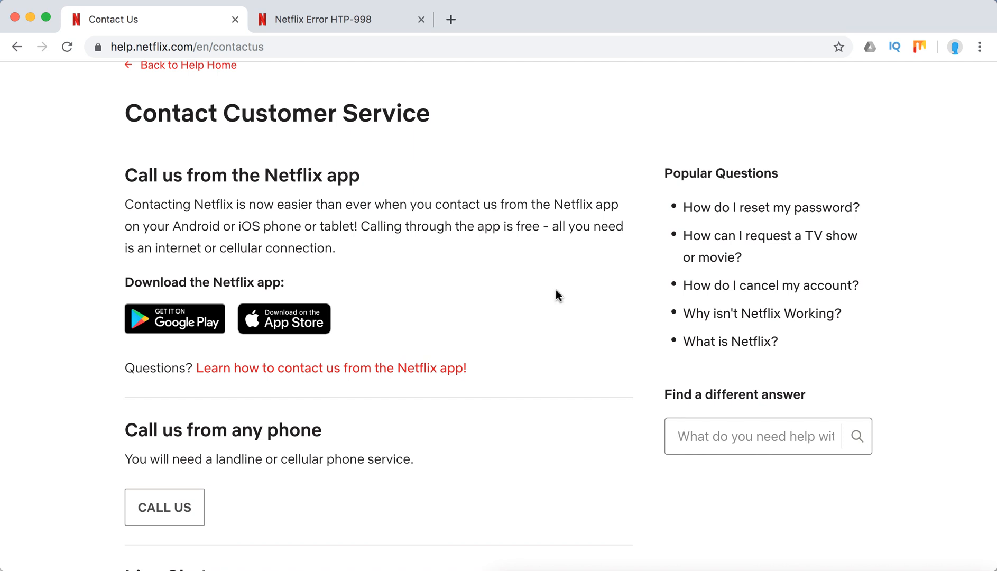
Review the phone and live chat options, then return to the HTP-998 article's top.
scroll(down, 3)
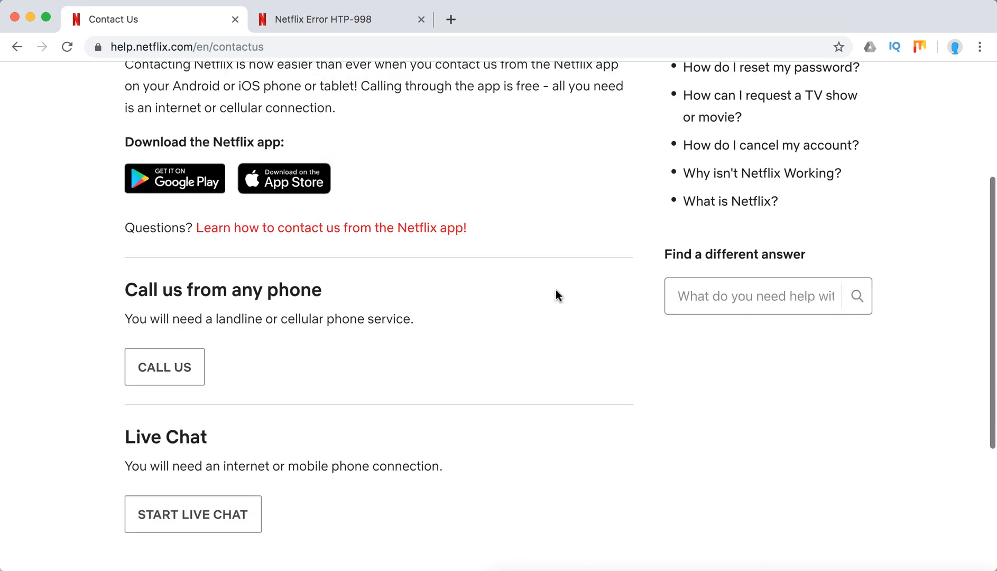
scroll(up, 3)
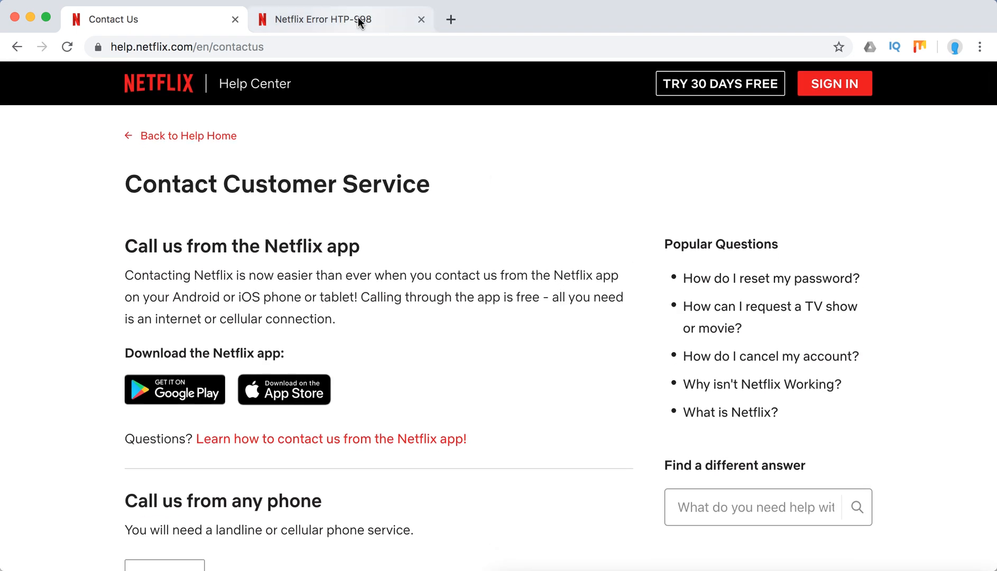
click(339, 19)
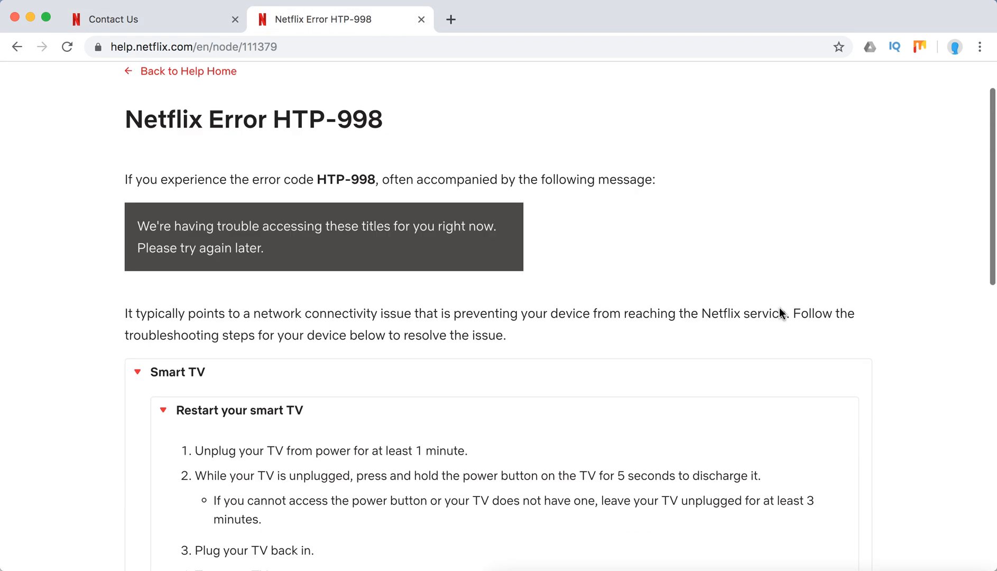
scroll(up, 3)
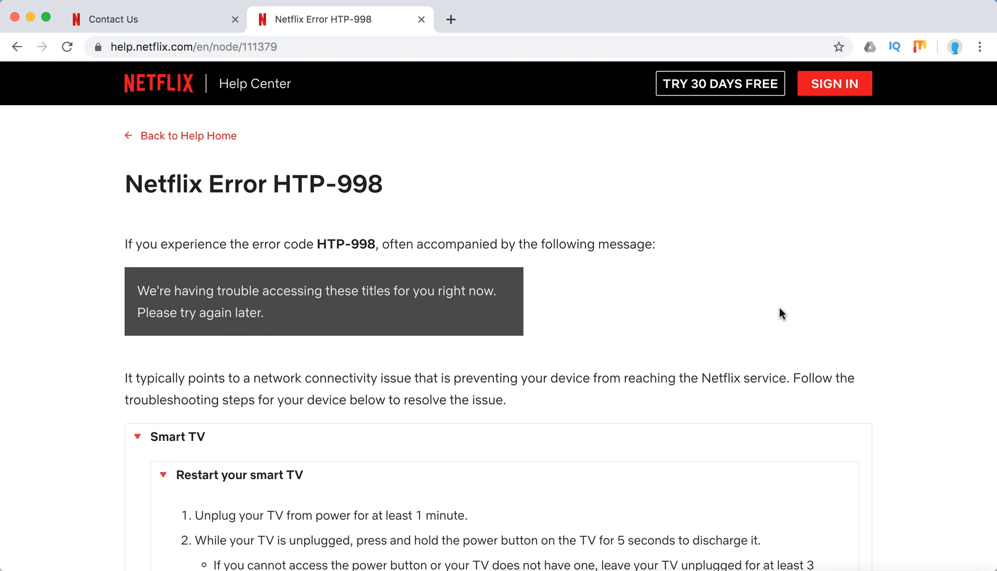